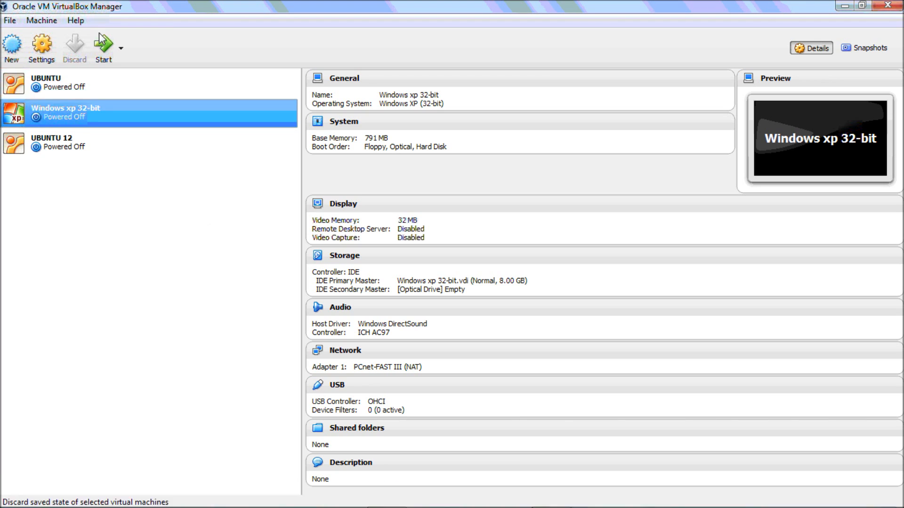
{"action": "mouse_move", "coordinate": [112, 45]}
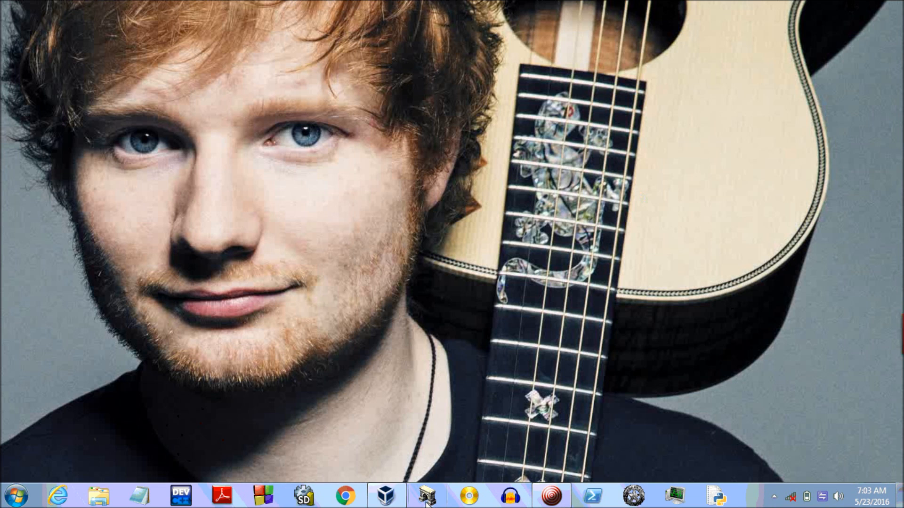
Verify in the maximized Screen Resolution settings that the host display offers 1366 × 768.
{"action": "left_click", "coordinate": [384, 494]}
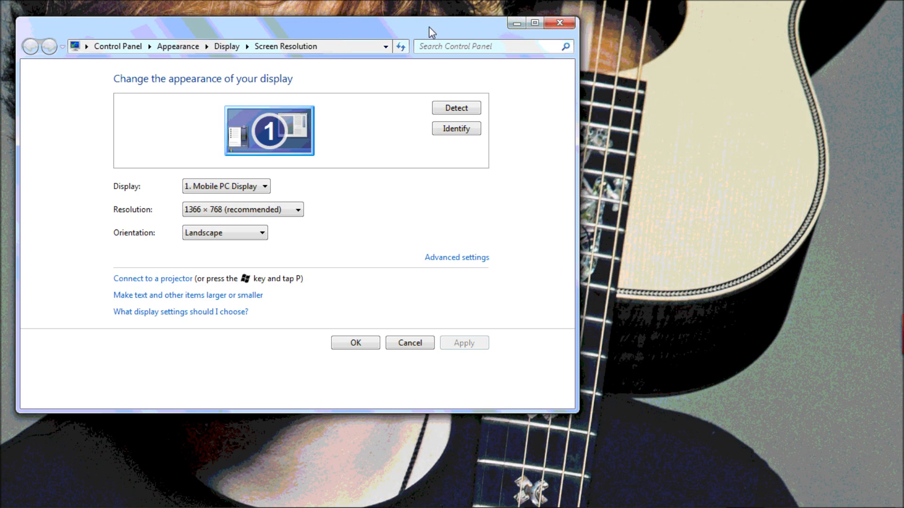
{"action": "left_click", "coordinate": [532, 22]}
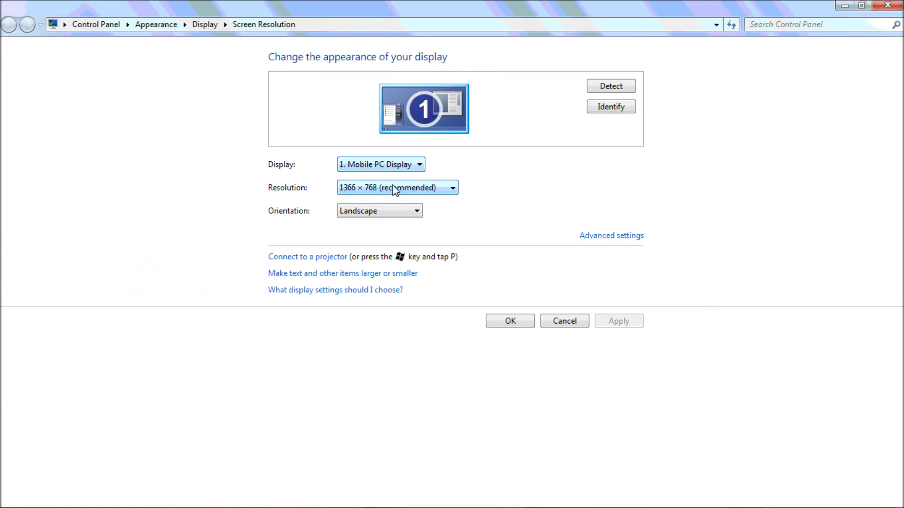
{"action": "left_click", "coordinate": [456, 187]}
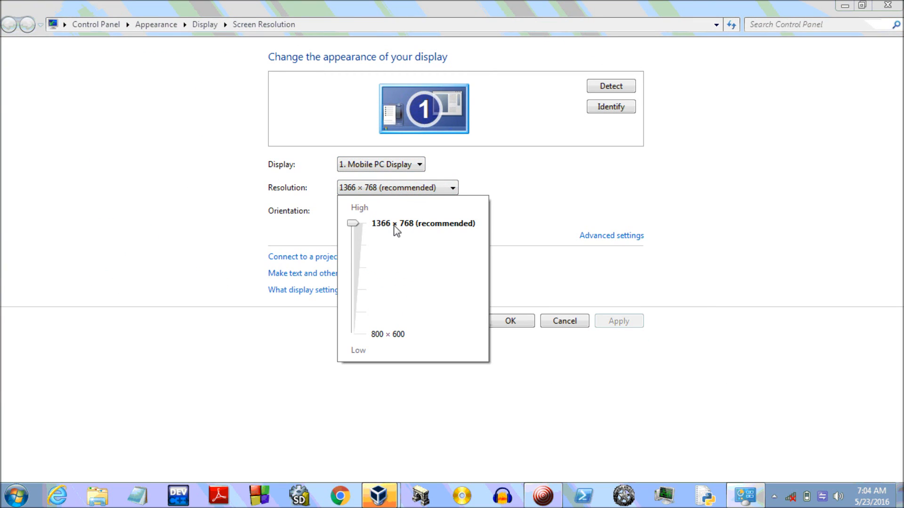
{"action": "mouse_move", "coordinate": [436, 239]}
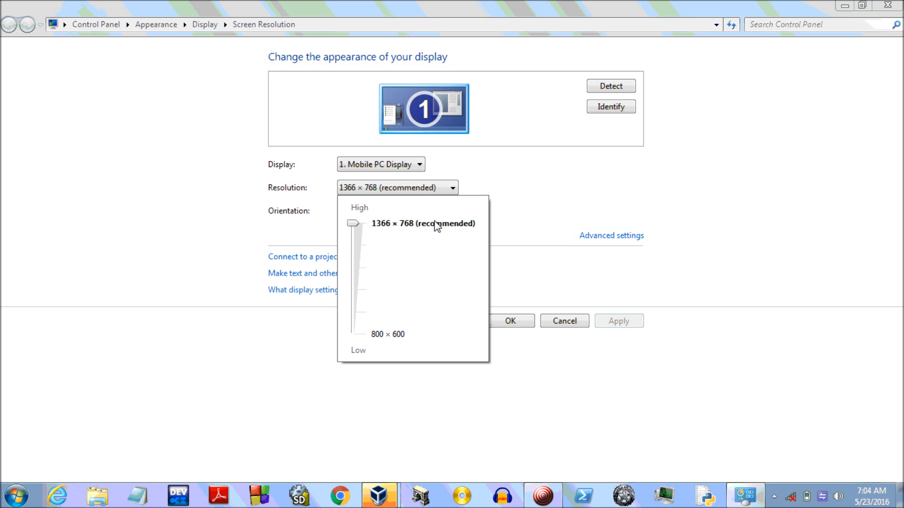
{"action": "mouse_move", "coordinate": [582, 49]}
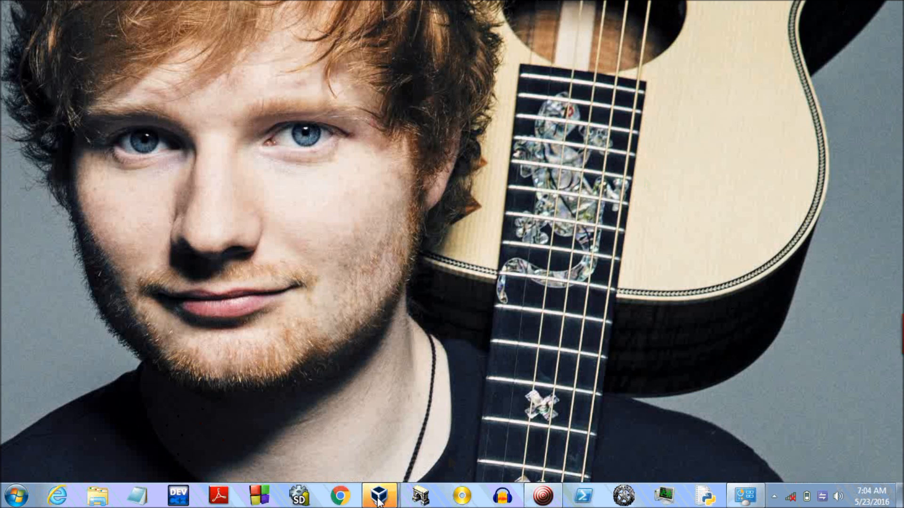
{"action": "left_click", "coordinate": [376, 497]}
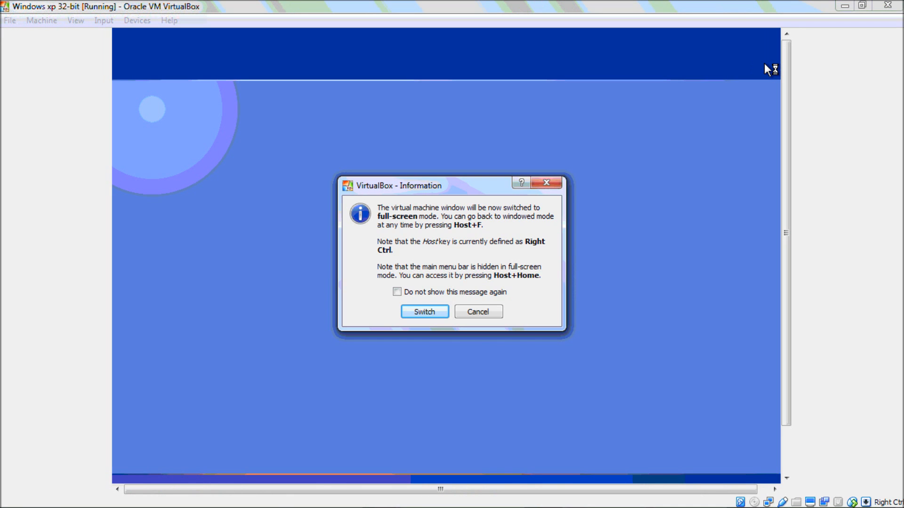
{"action": "left_click", "coordinate": [424, 312]}
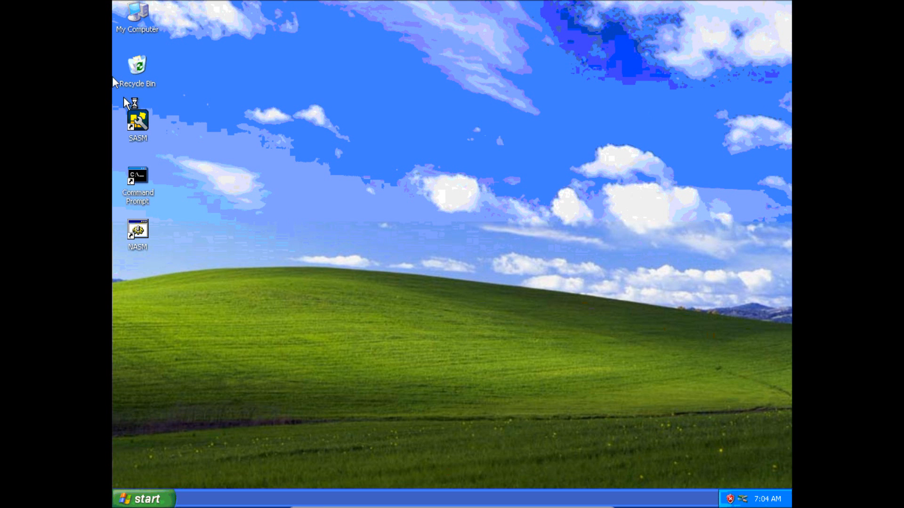
{"action": "double_click", "coordinate": [138, 14]}
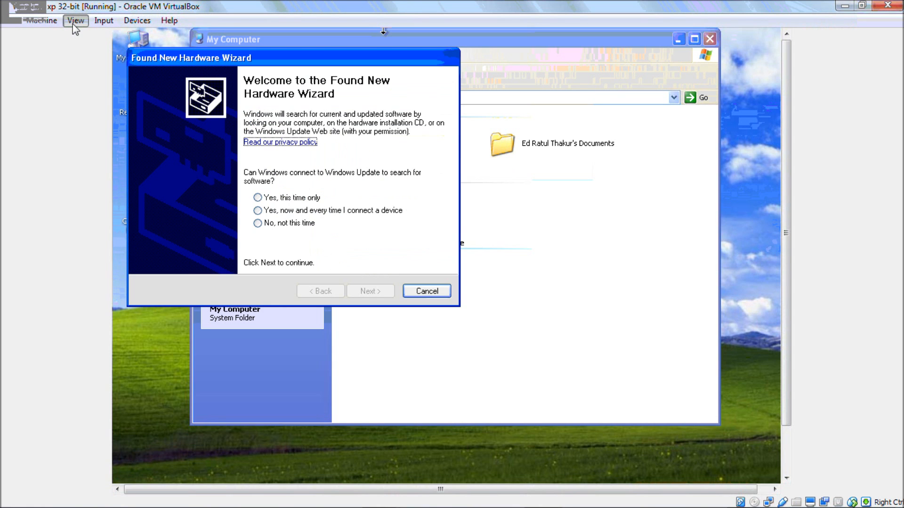
{"action": "left_click", "coordinate": [75, 21]}
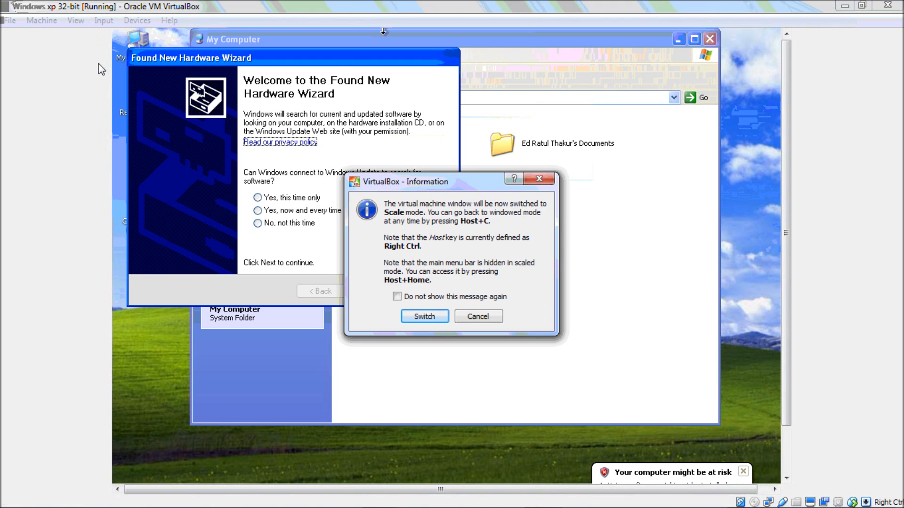
{"action": "left_click", "coordinate": [424, 316]}
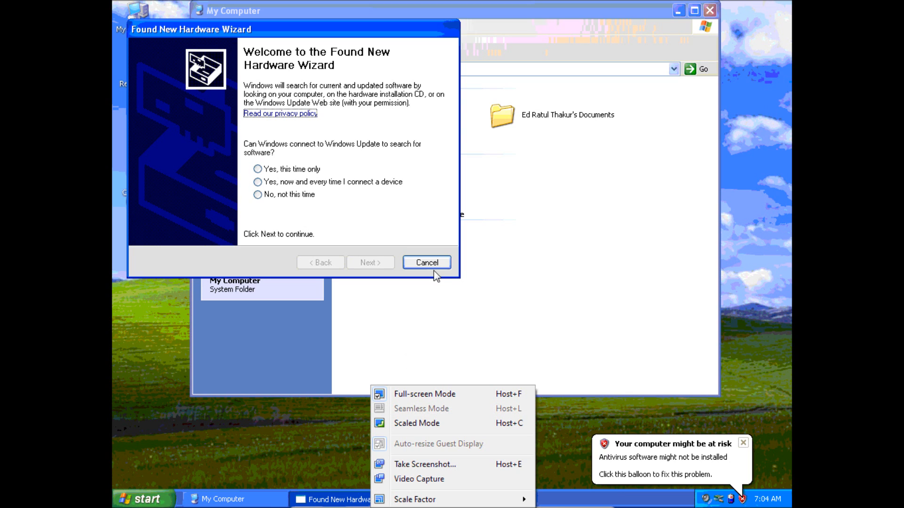
{"action": "mouse_move", "coordinate": [596, 224]}
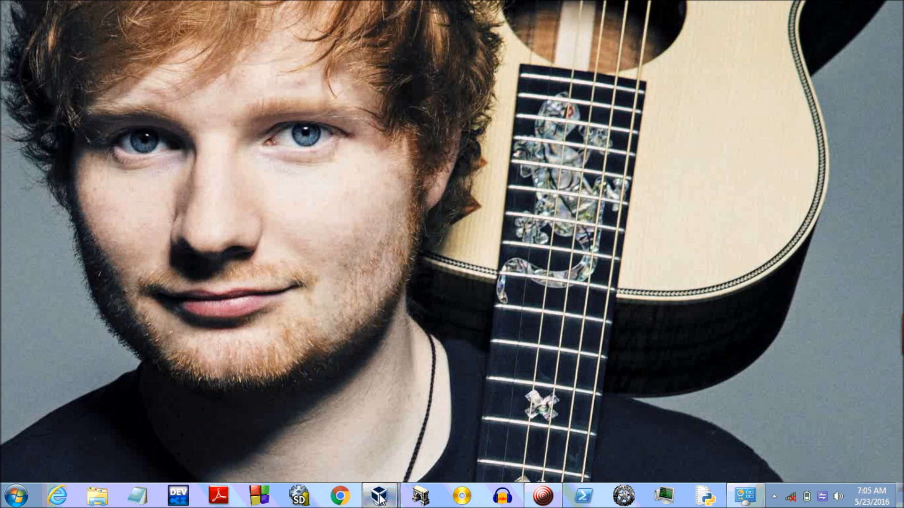
Restore the XP guest window, check the Devices menu, and drag the Found New Hardware Wizard lower.
{"action": "left_click", "coordinate": [377, 493]}
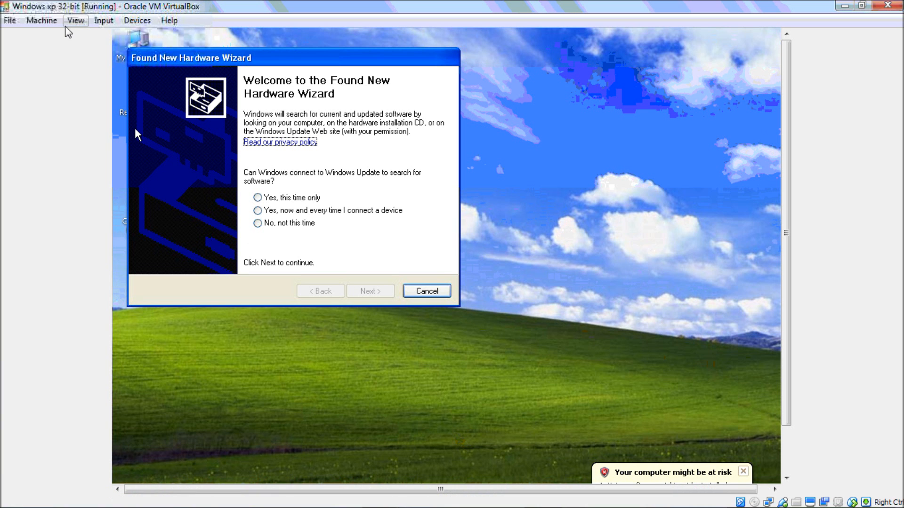
{"action": "left_click", "coordinate": [137, 21]}
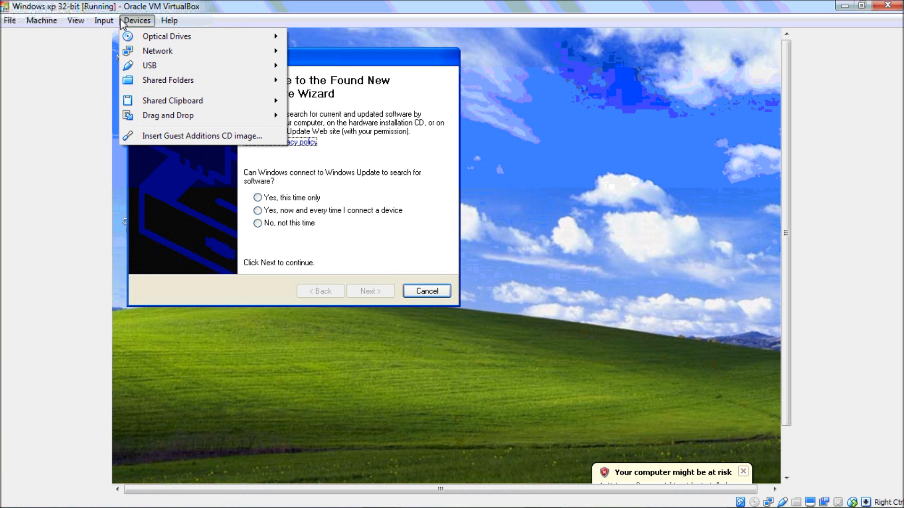
{"action": "mouse_move", "coordinate": [197, 143]}
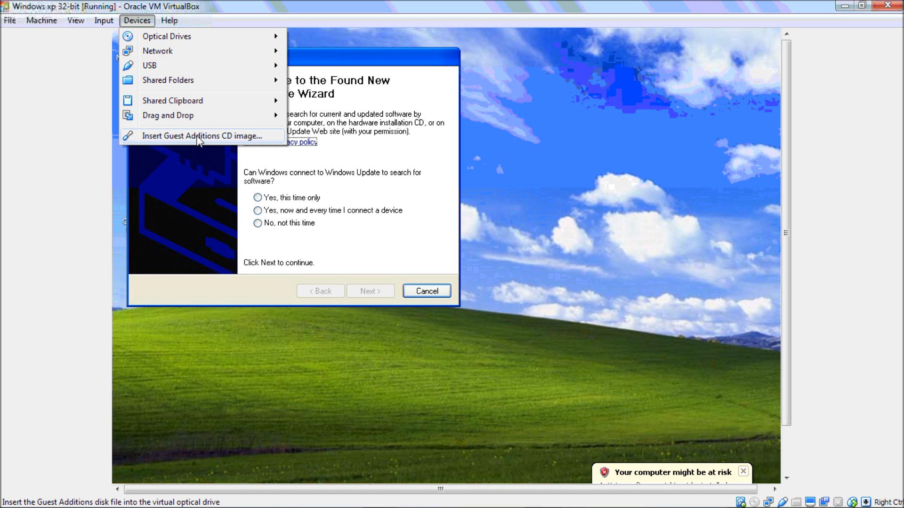
{"action": "mouse_move", "coordinate": [136, 99]}
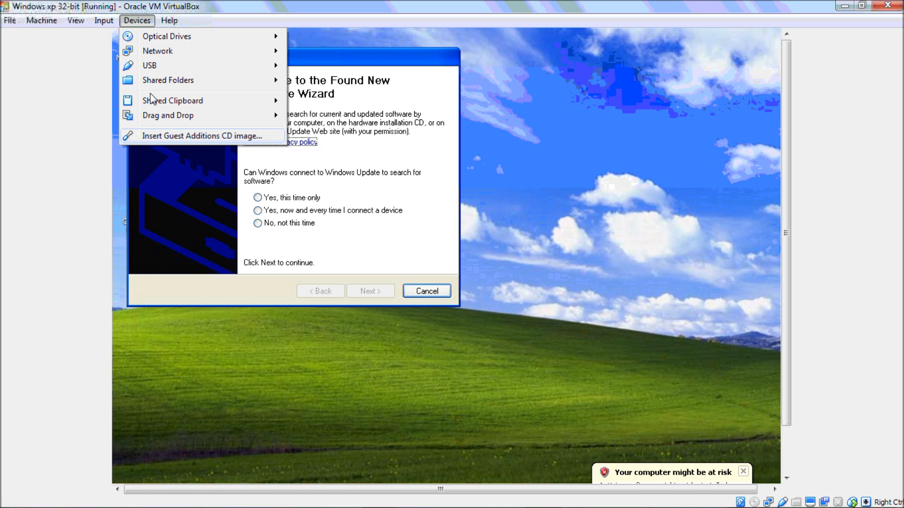
{"action": "left_click", "coordinate": [136, 21]}
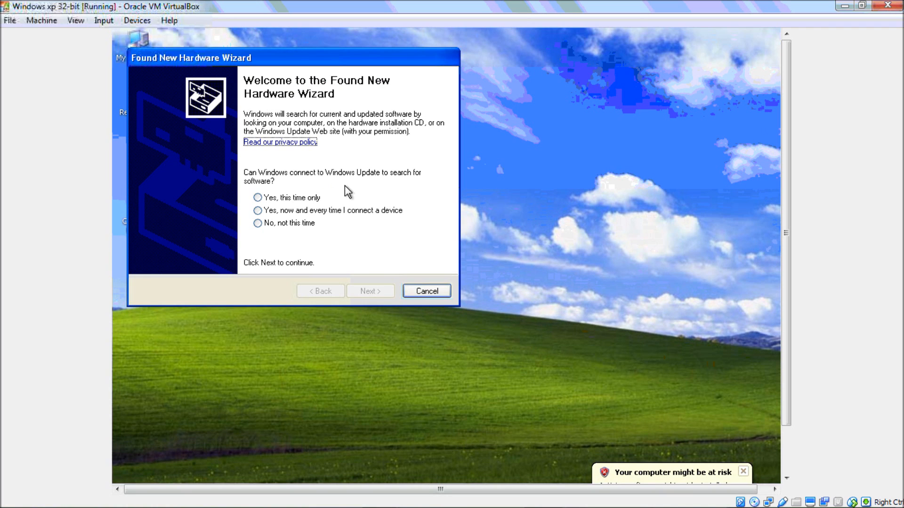
{"action": "mouse_move", "coordinate": [416, 303]}
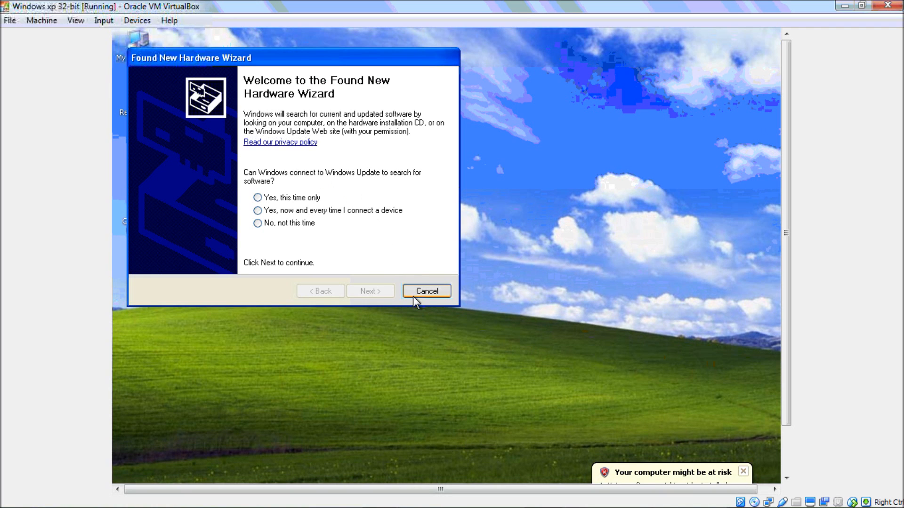
{"action": "left_click_drag", "start_coordinate": [294, 57], "coordinate": [322, 96]}
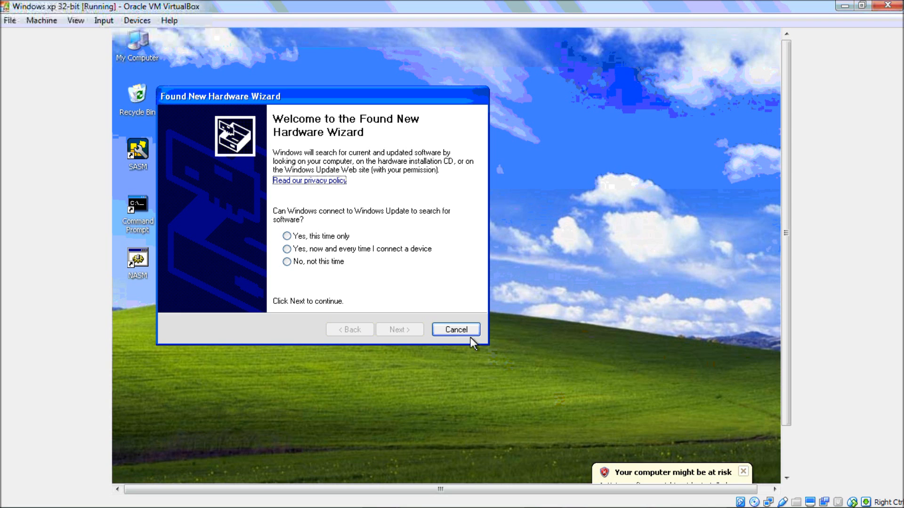
Open My Computer in the guest and launch the installer from VirtualBox Guest Additions (D:).
{"action": "left_click", "coordinate": [456, 330]}
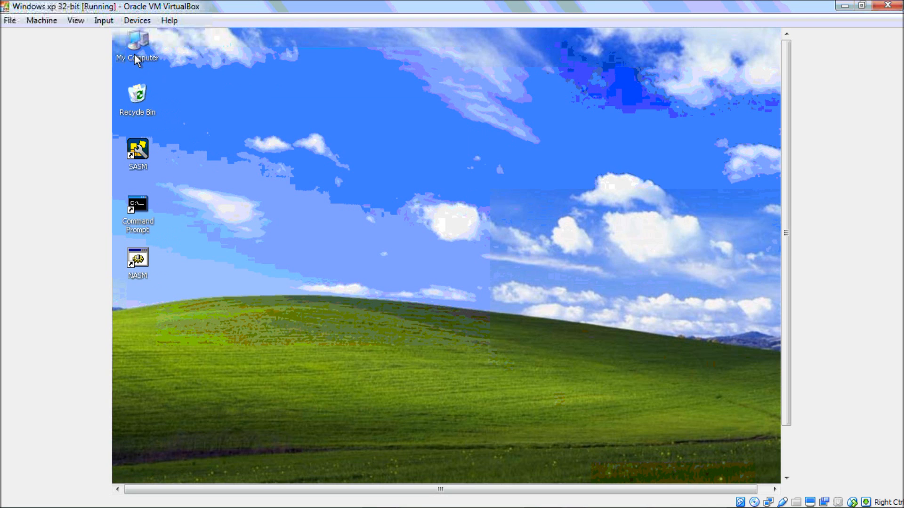
{"action": "double_click", "coordinate": [141, 40]}
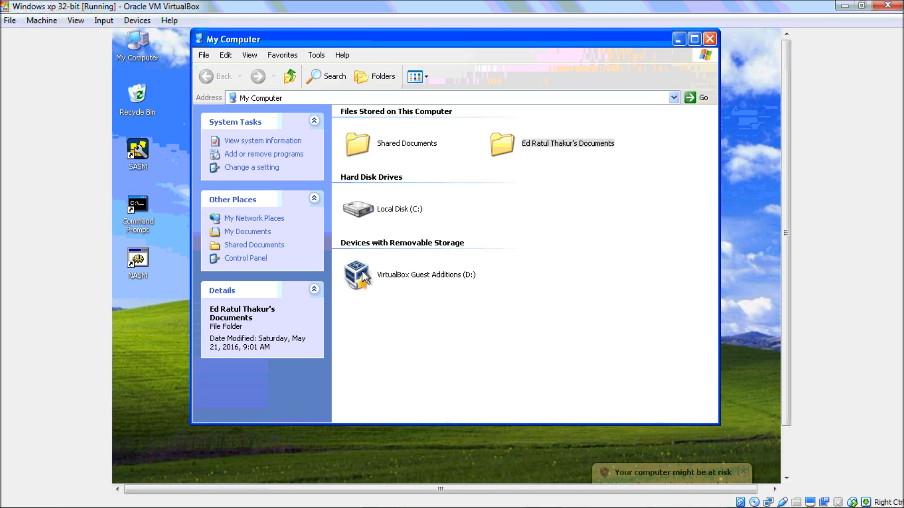
{"action": "mouse_move", "coordinate": [366, 280]}
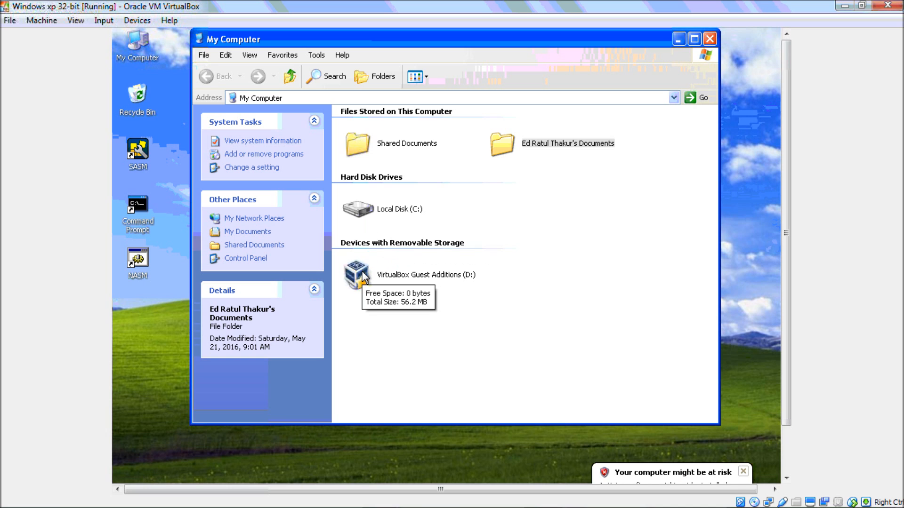
{"action": "double_click", "coordinate": [353, 274]}
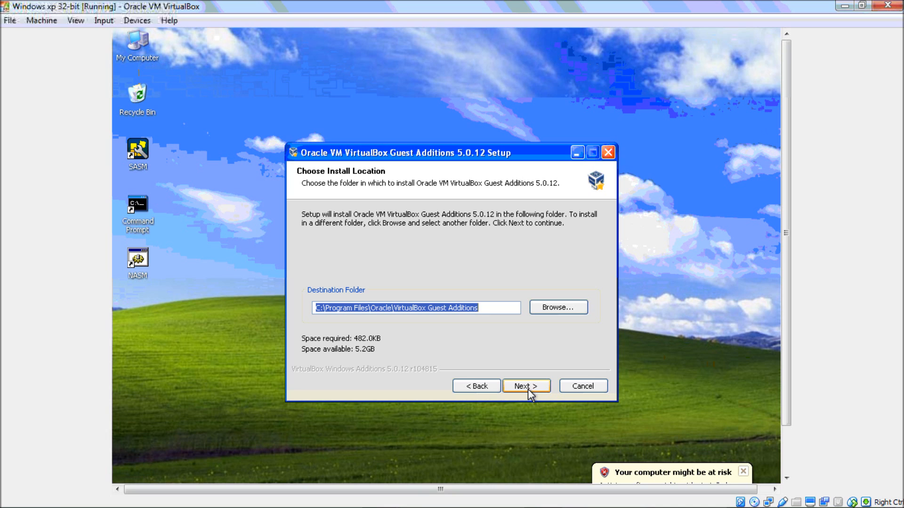
Install Guest Additions 5.0.12 to the default folder, reboot now, then dismiss the antivirus balloon.
{"action": "left_click", "coordinate": [526, 386]}
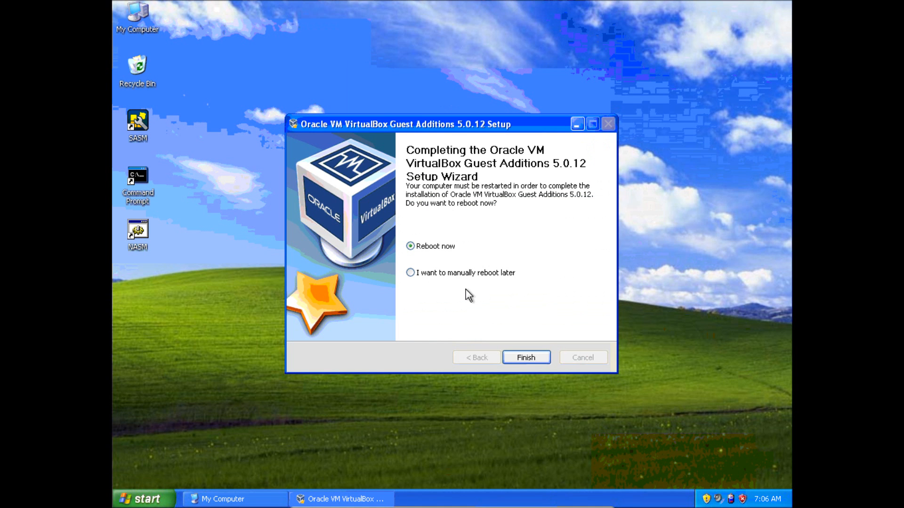
{"action": "mouse_move", "coordinate": [459, 291]}
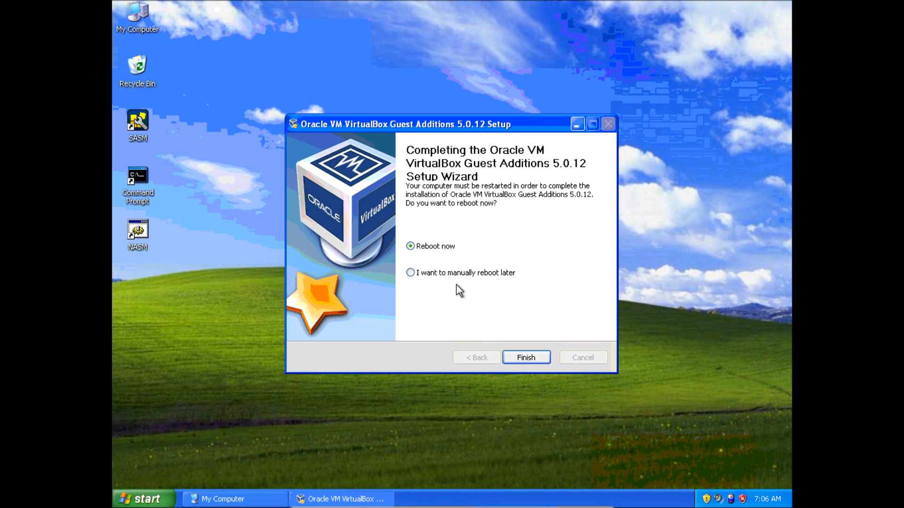
{"action": "left_click", "coordinate": [526, 357]}
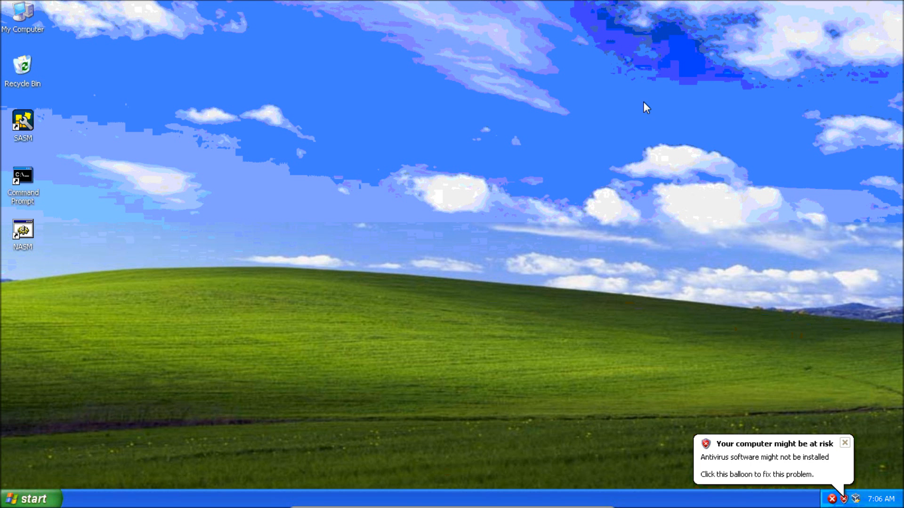
{"action": "left_click", "coordinate": [845, 443]}
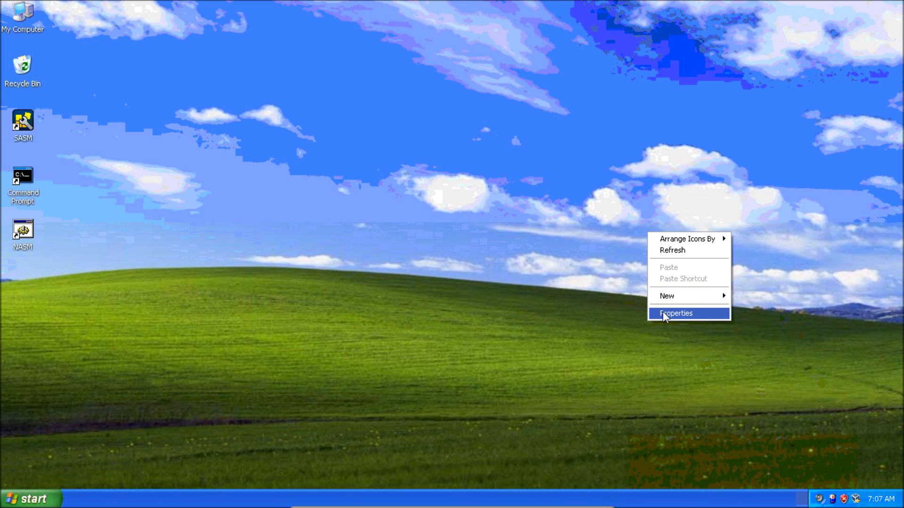
In the guest's Display Properties Settings tab, slide the screen resolution up to 1366 by 768.
{"action": "left_click", "coordinate": [675, 313]}
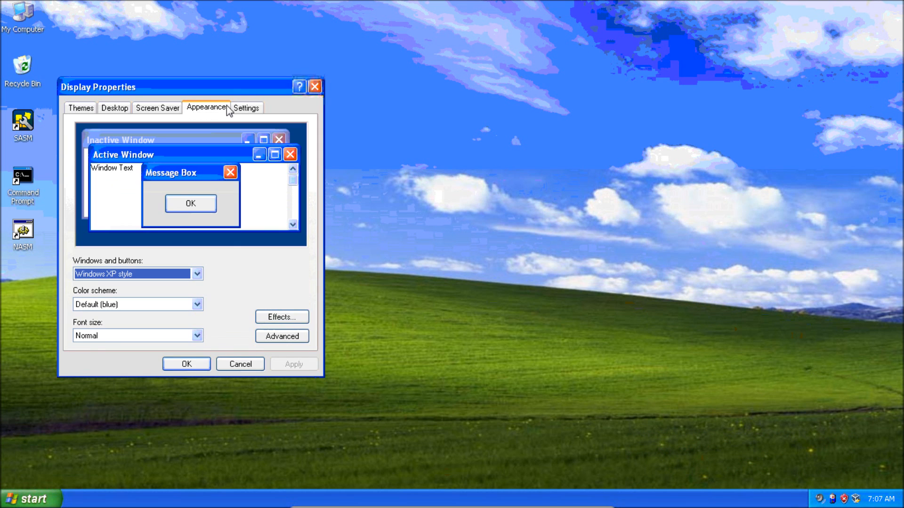
{"action": "left_click", "coordinate": [247, 108]}
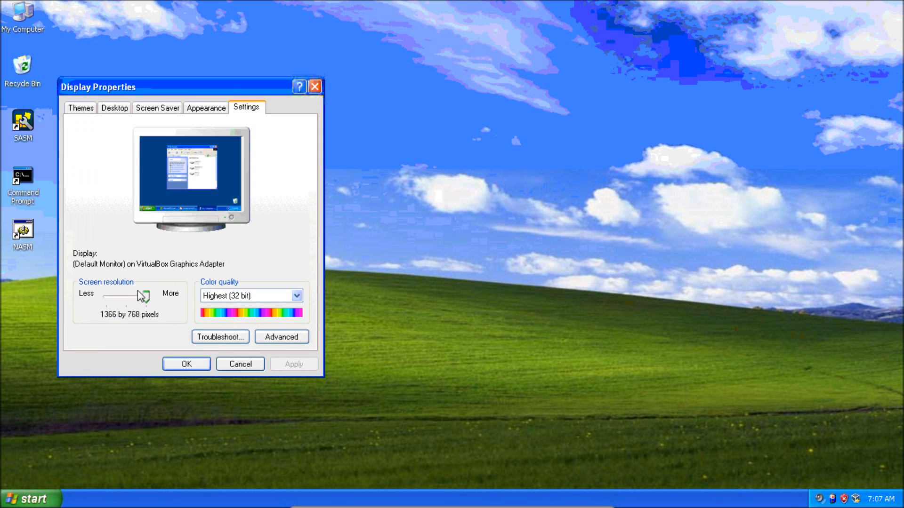
{"action": "left_click_drag", "start_coordinate": [137, 295], "coordinate": [144, 298]}
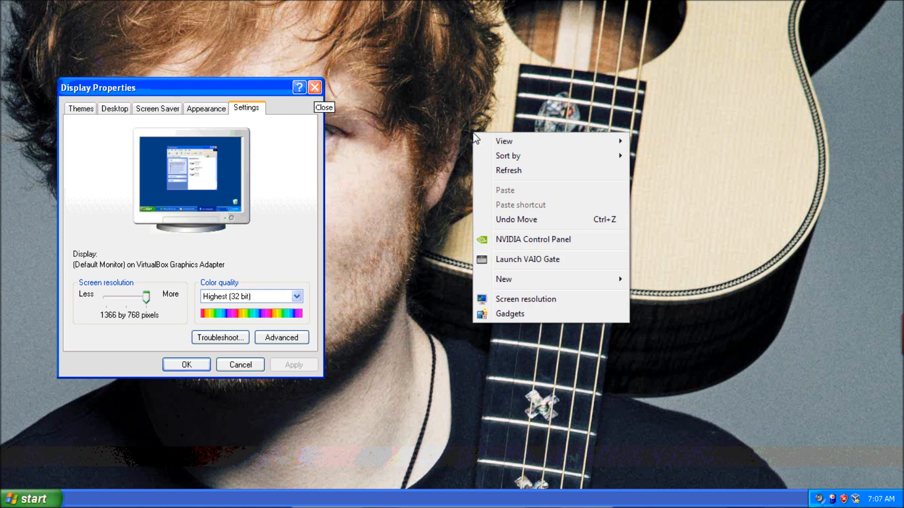
Launch cmd from Start > Run, then cancel Display Properties to return to the XP desktop.
{"action": "left_click", "coordinate": [108, 388]}
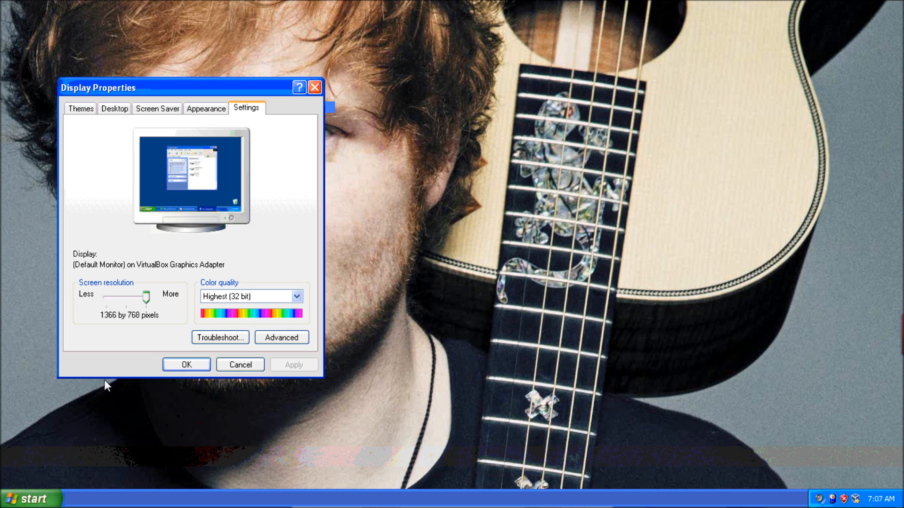
{"action": "left_click", "coordinate": [24, 498]}
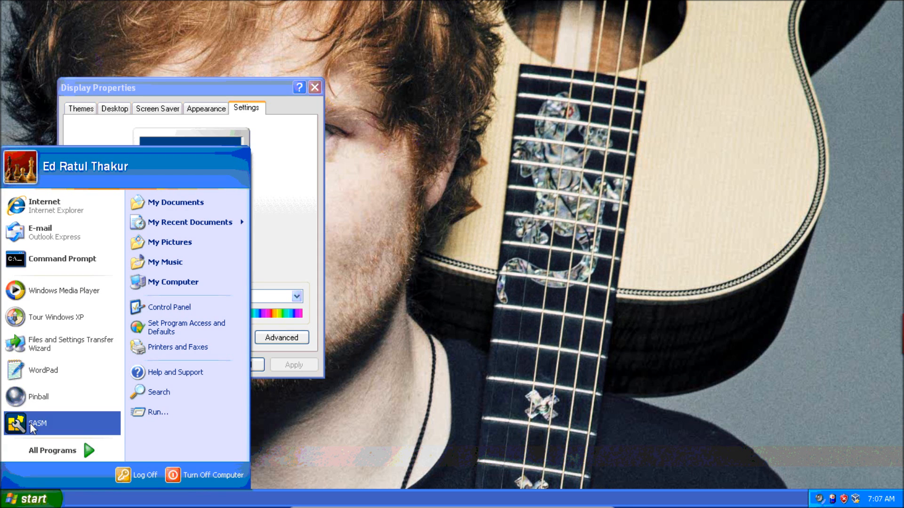
{"action": "left_click", "coordinate": [157, 412]}
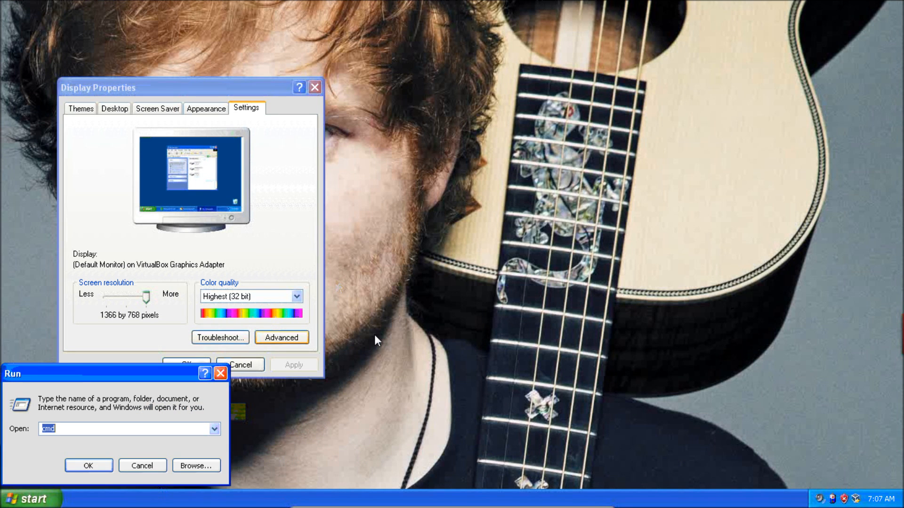
{"action": "left_click", "coordinate": [98, 465]}
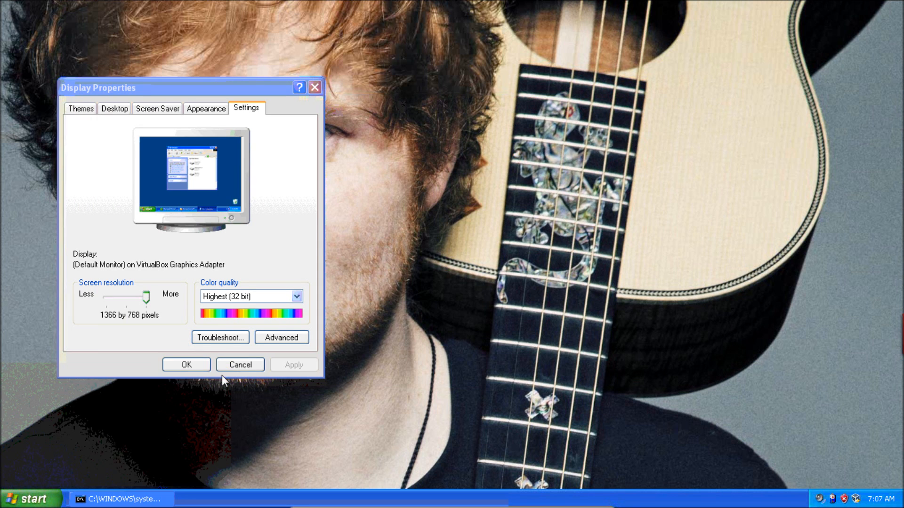
{"action": "left_click", "coordinate": [120, 498]}
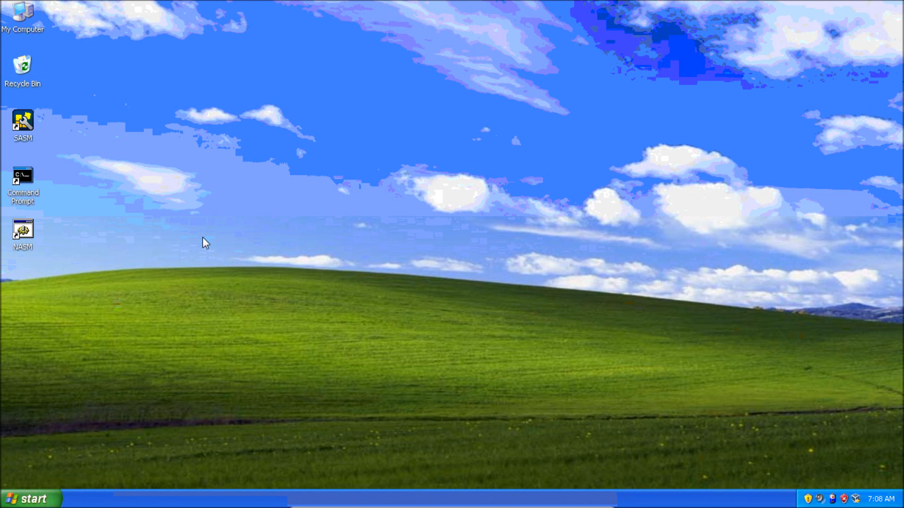
{"action": "mouse_move", "coordinate": [33, 503]}
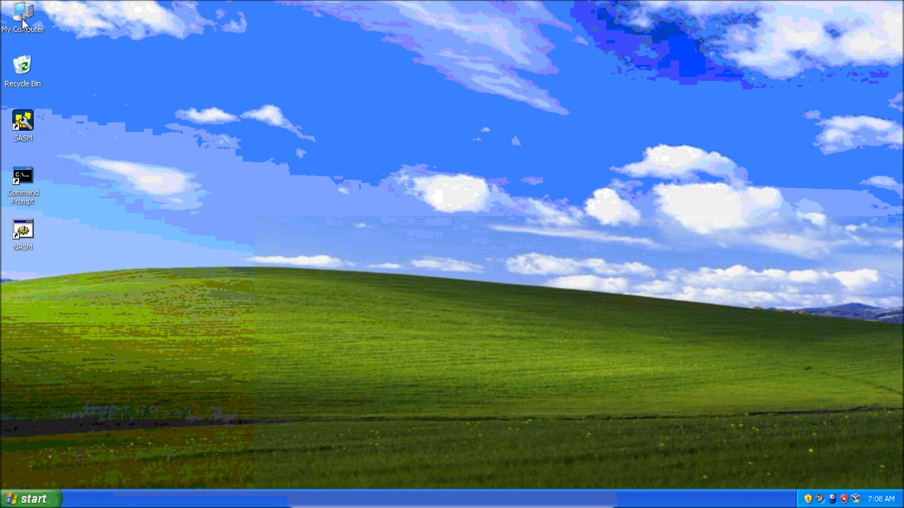
Eject the VirtualBox Guest Additions (D:) disc from My Computer and close the window.
{"action": "double_click", "coordinate": [22, 13]}
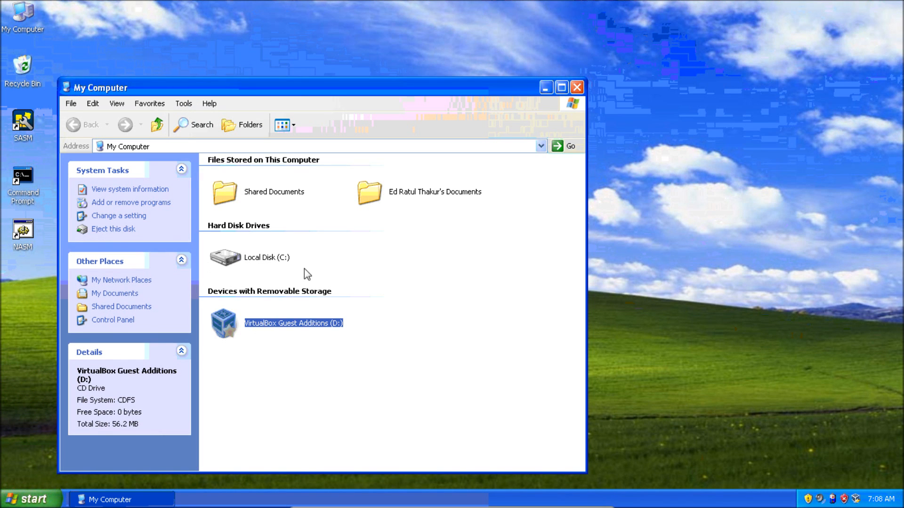
{"action": "right_click", "coordinate": [226, 323]}
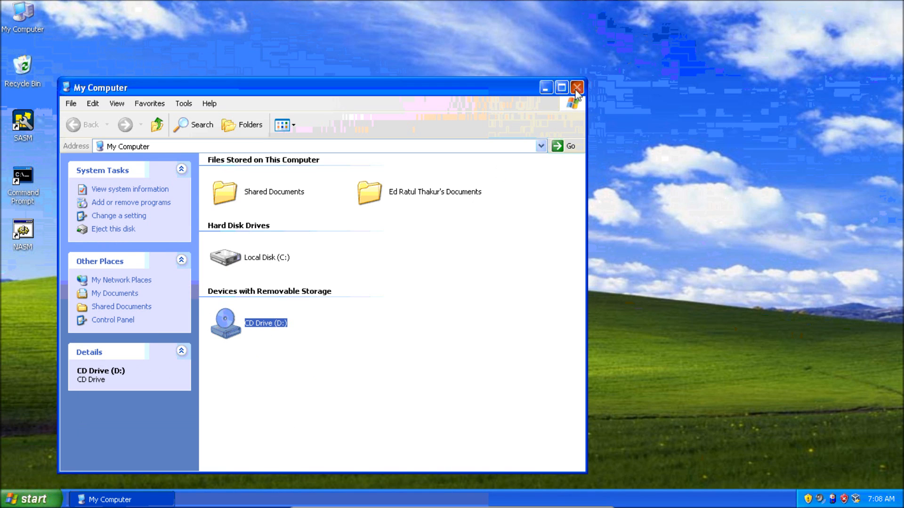
{"action": "left_click", "coordinate": [577, 86]}
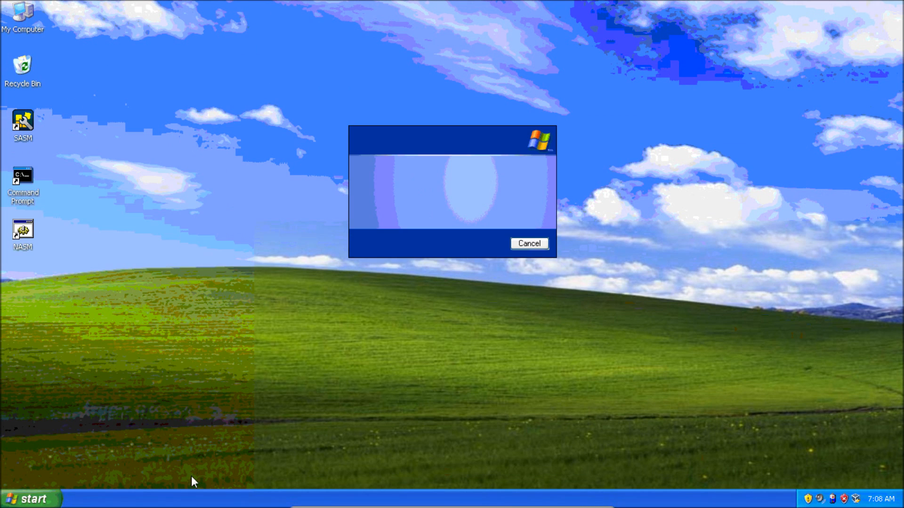